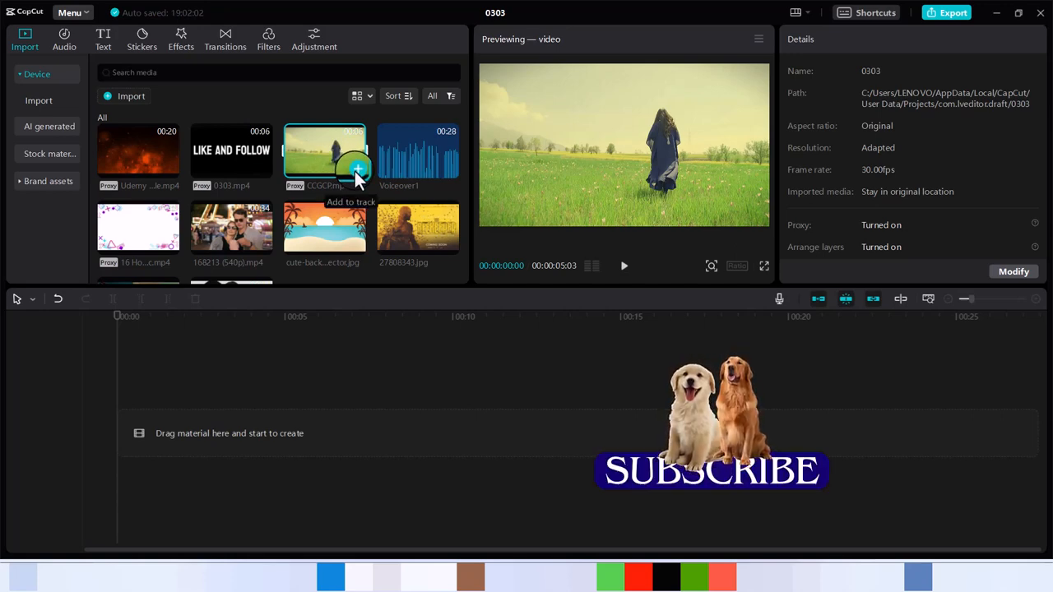
- Add the woman-in-green-field clip from the Media panel to the timeline
{"action": "left_click", "coordinate": [358, 168]}
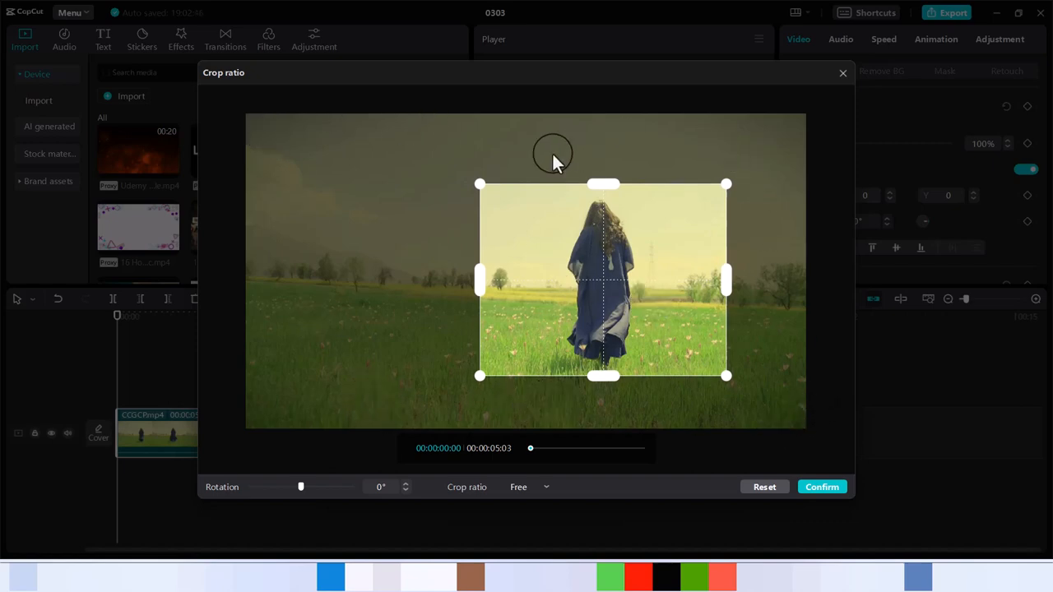
- Confirm the free-ratio crop and scrub the playhead to preview the cropped clip
{"action": "left_click", "coordinate": [823, 486]}
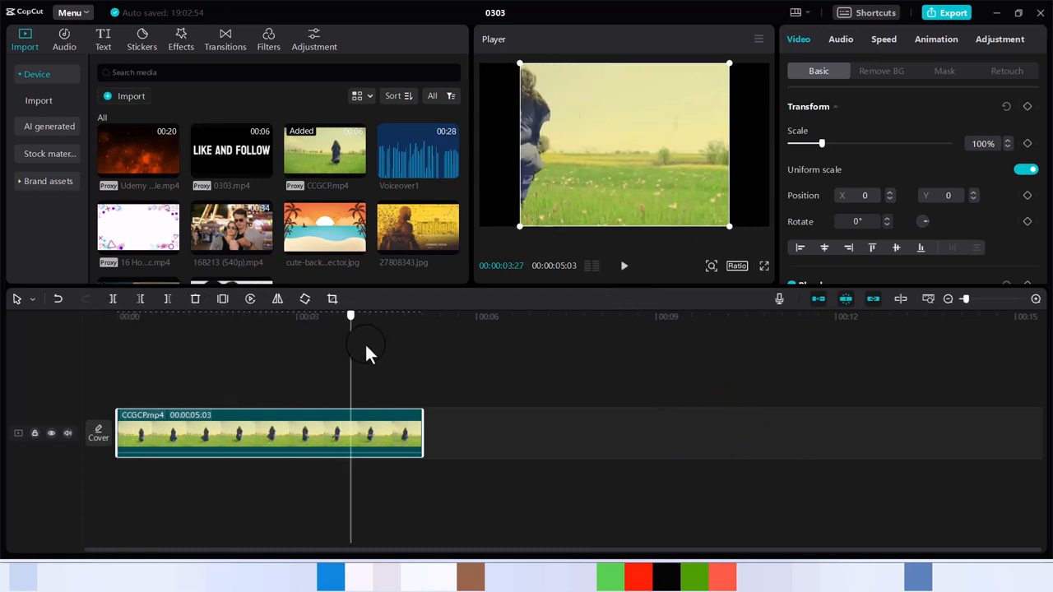
{"action": "left_click_drag", "start_coordinate": [352, 315], "coordinate": [321, 315]}
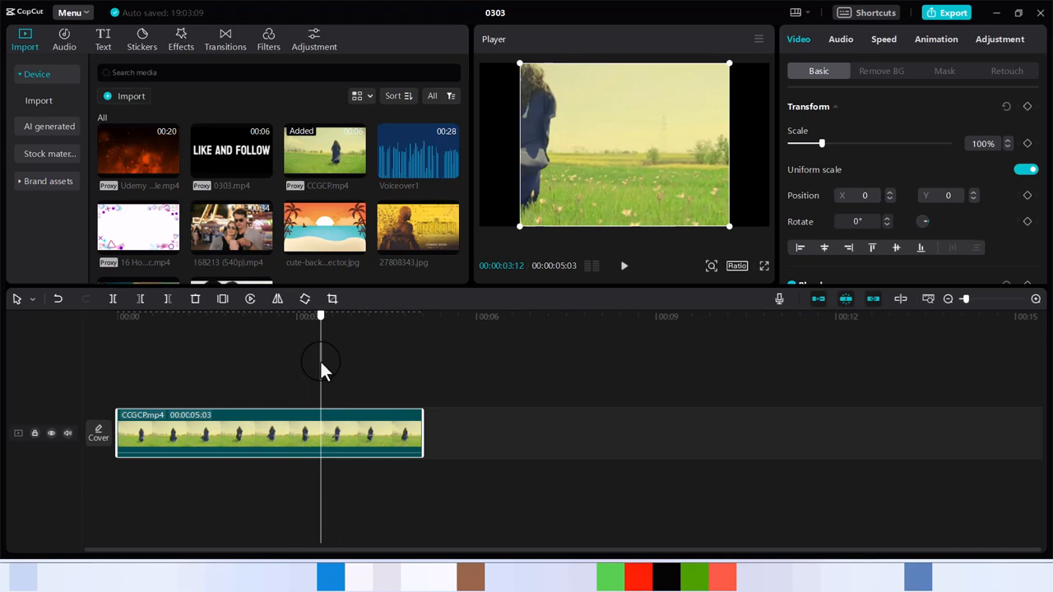